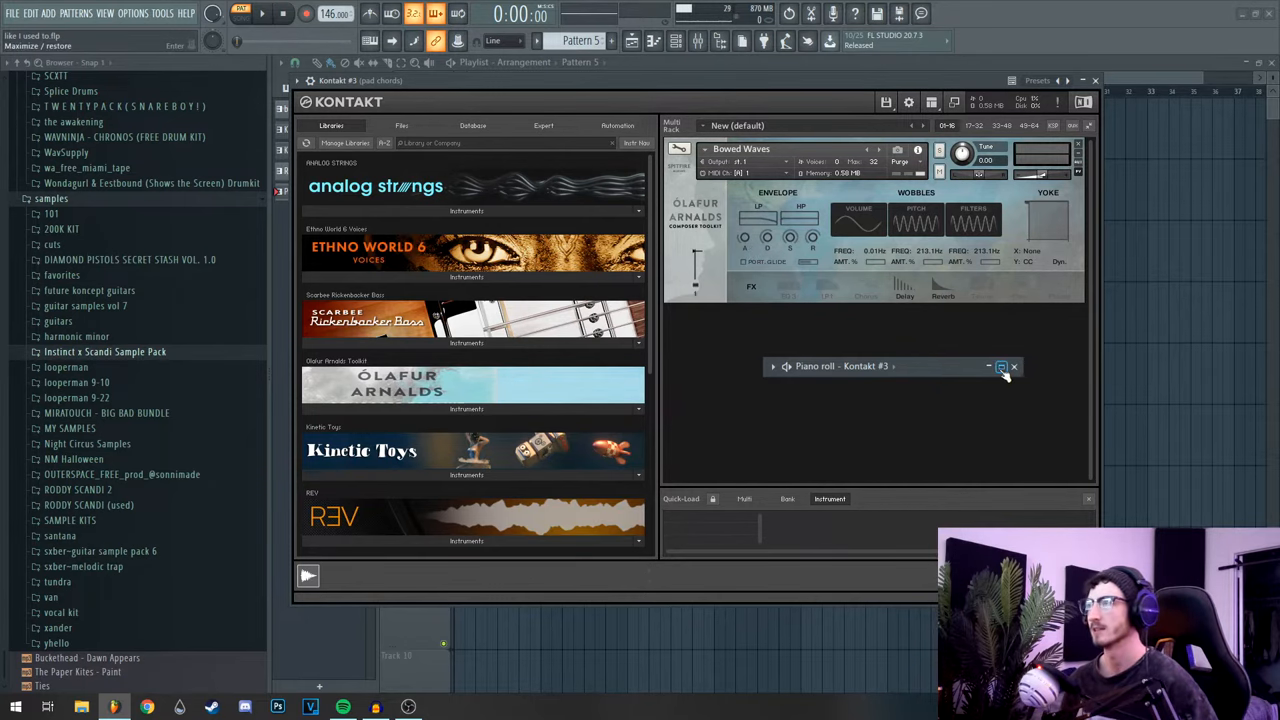
- Close the Kontakt piano roll and instrument window, then bring up the Ring Lead clip's settings
{"action": "left_click", "coordinate": [1000, 368]}
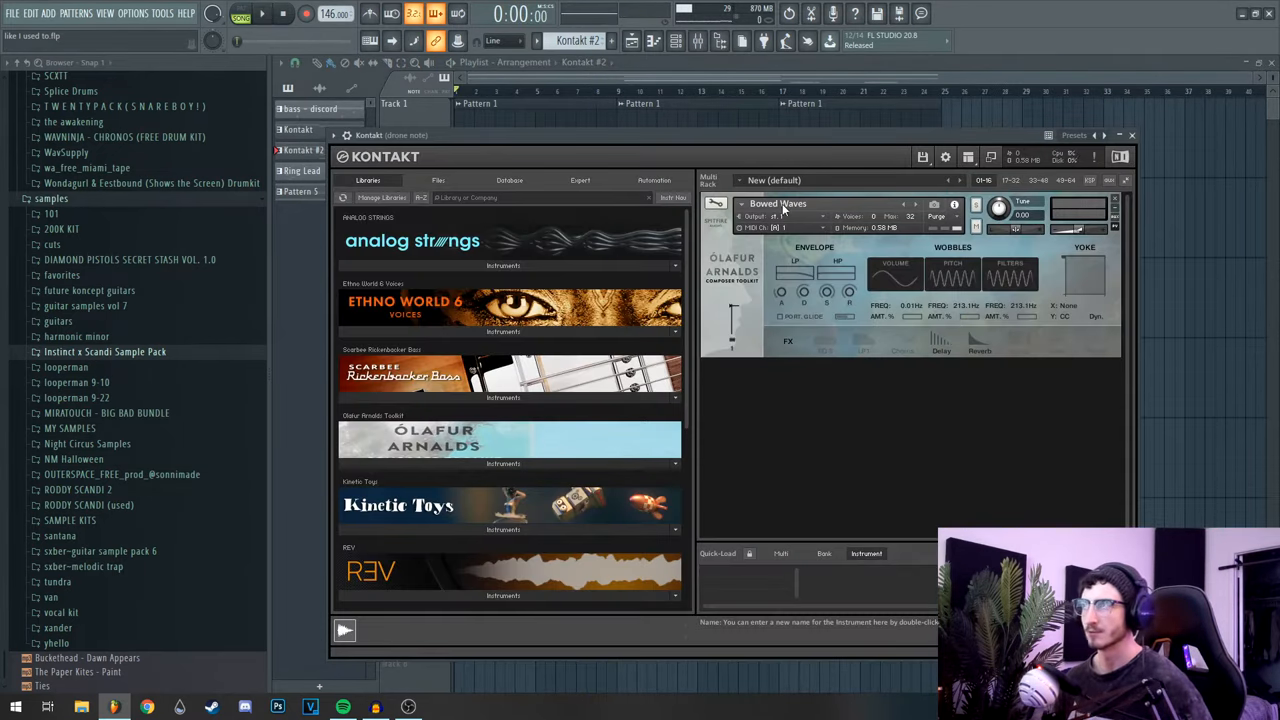
{"action": "left_click", "coordinate": [1130, 136]}
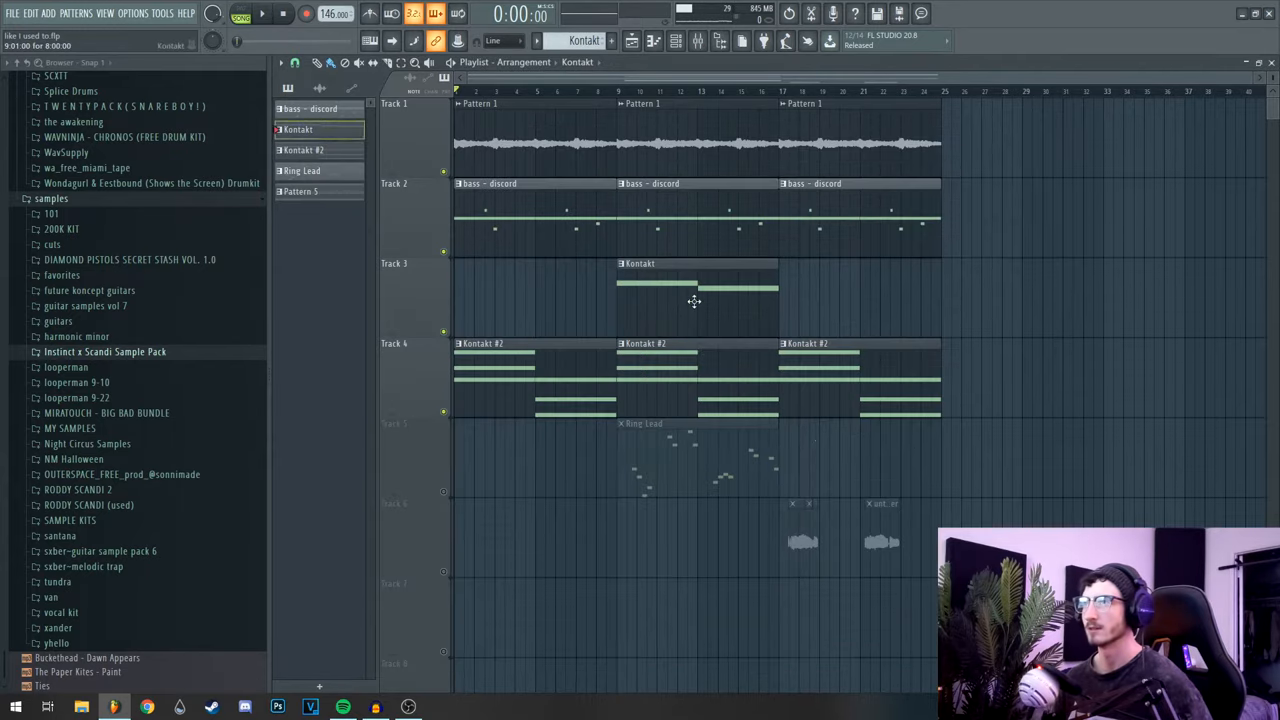
{"action": "double_click", "coordinate": [696, 290]}
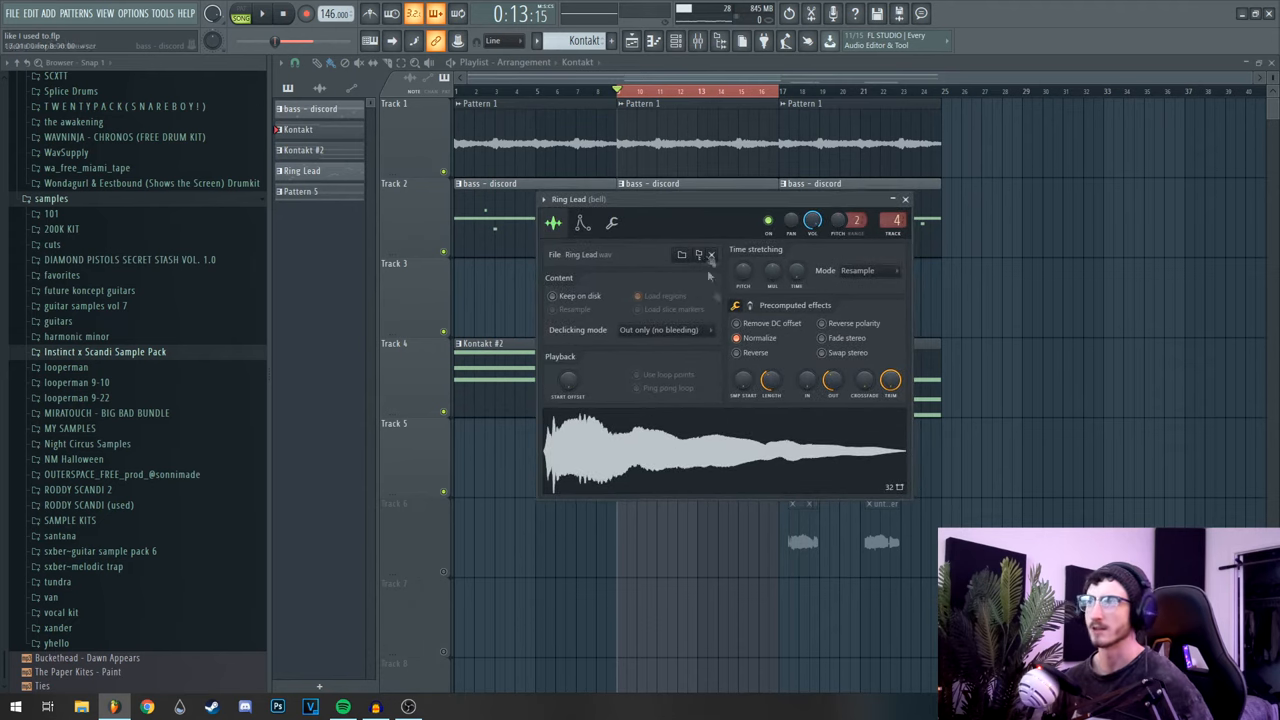
- Nudge the Ring Lead sampler window to view its waveform and sample options
{"action": "left_click_drag", "start_coordinate": [770, 382], "coordinate": [770, 390]}
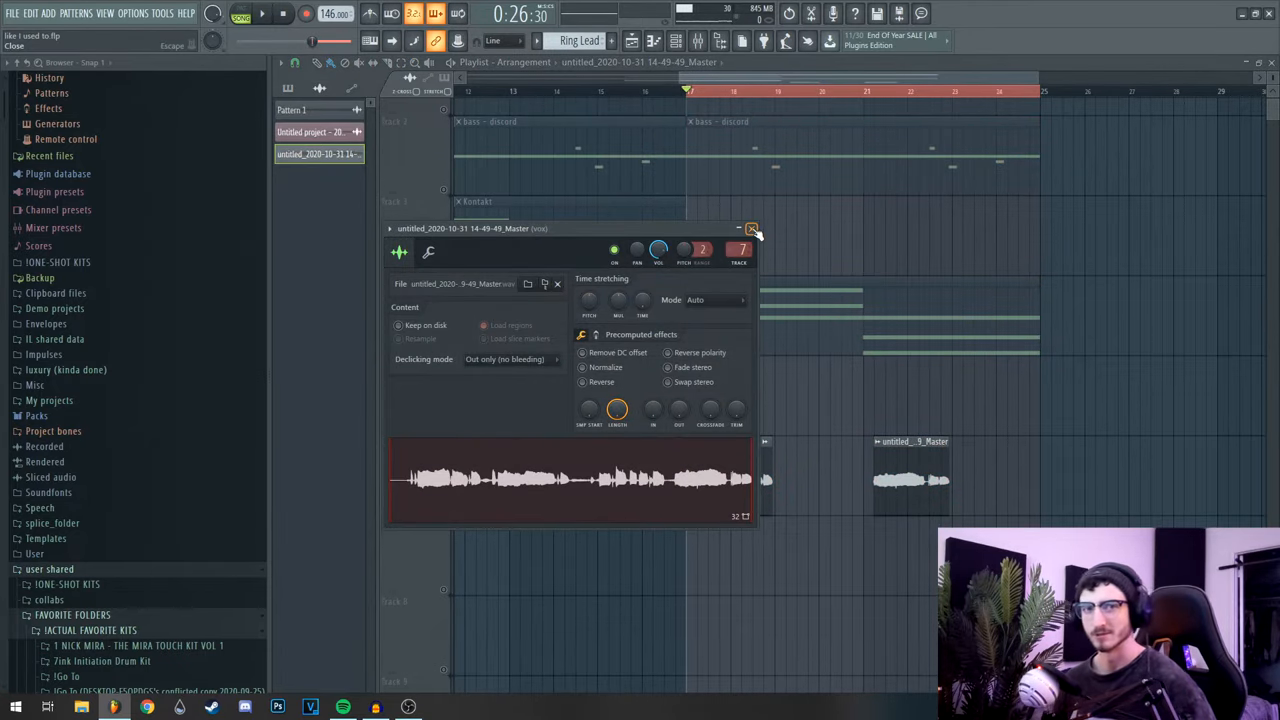
{"action": "left_click", "coordinate": [752, 232]}
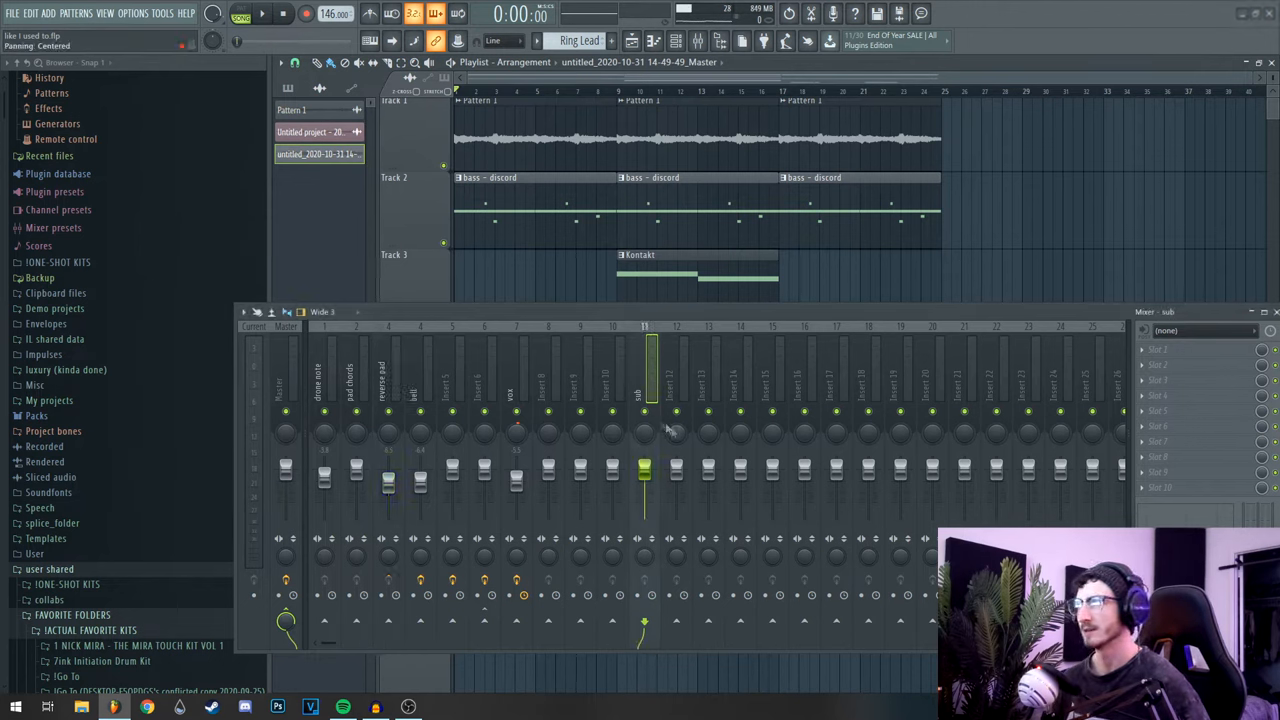
- Select the bell insert in the Mixer to show its ShaperBox 2, Delay, EQ and Ambience chain
{"action": "left_click", "coordinate": [388, 380]}
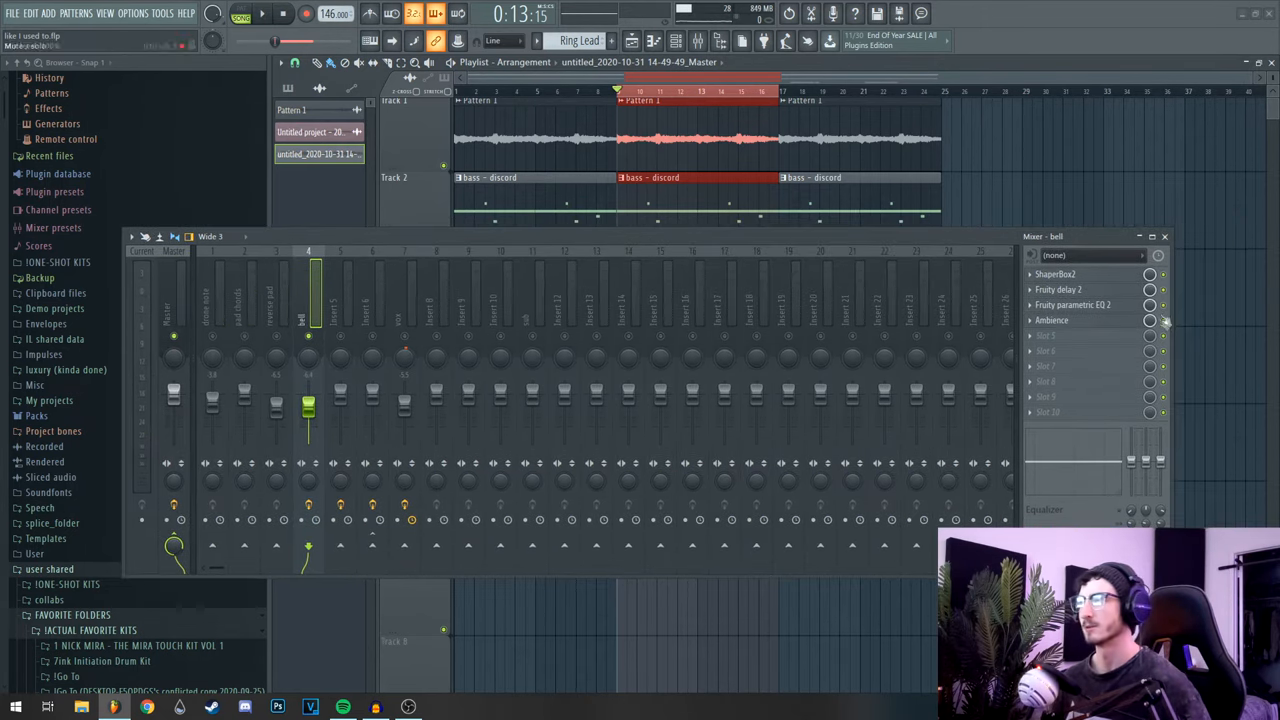
- Bring up ShaperBox 2 on the bell insert and switch to its filter shaping curve
{"action": "left_click", "coordinate": [1052, 274]}
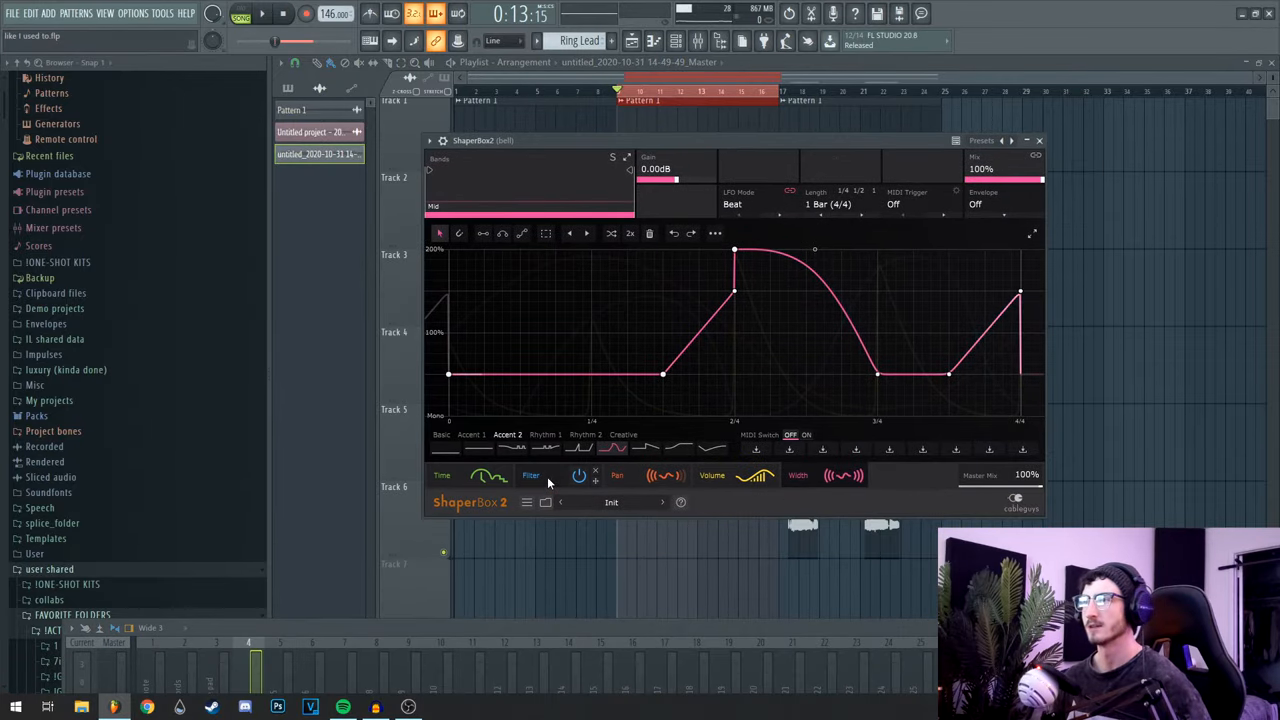
{"action": "left_click", "coordinate": [530, 476]}
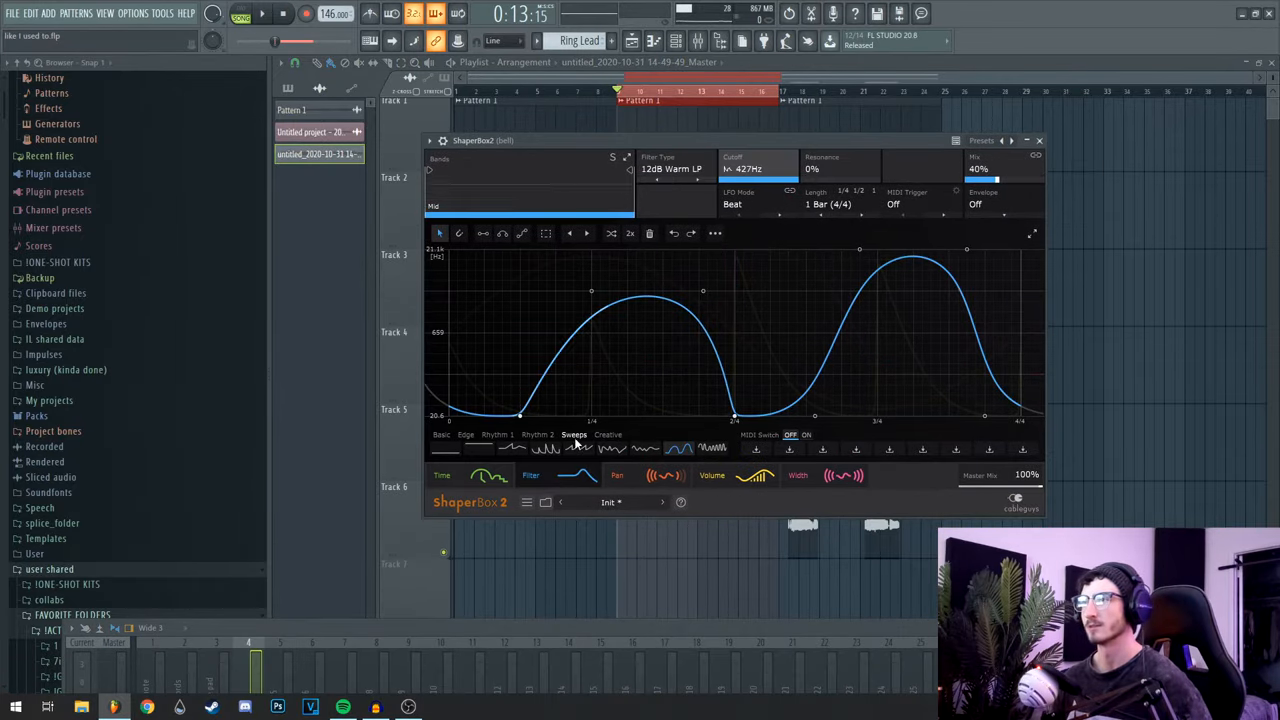
{"action": "mouse_move", "coordinate": [984, 170]}
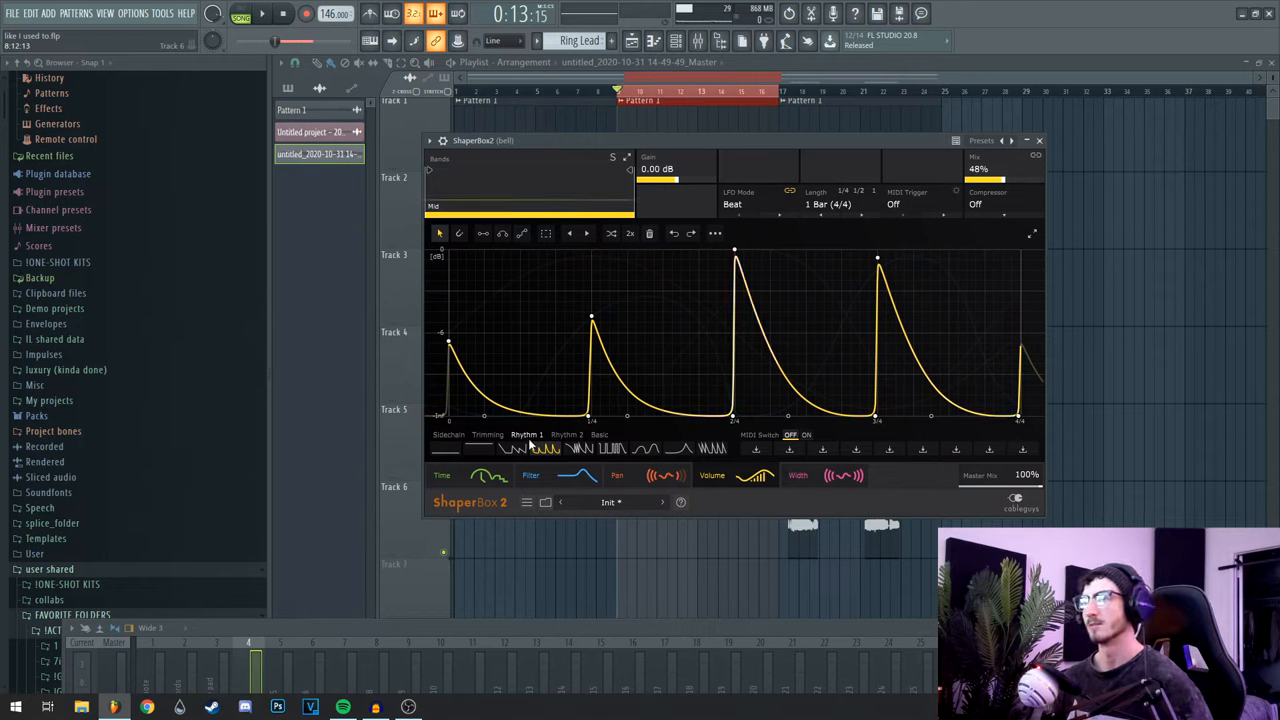
{"action": "mouse_move", "coordinate": [998, 178]}
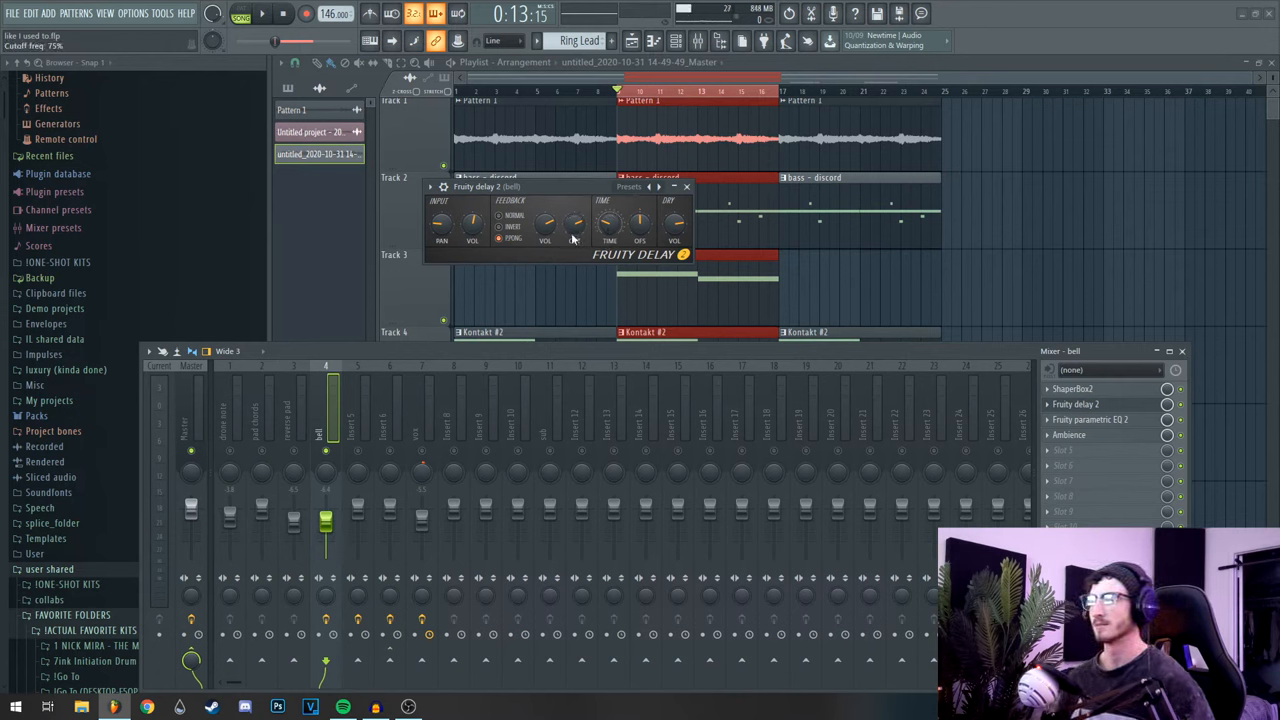
- Reposition the Fruity Delay 2 window on the bell insert to view its settings
{"action": "left_click_drag", "start_coordinate": [544, 222], "coordinate": [544, 230]}
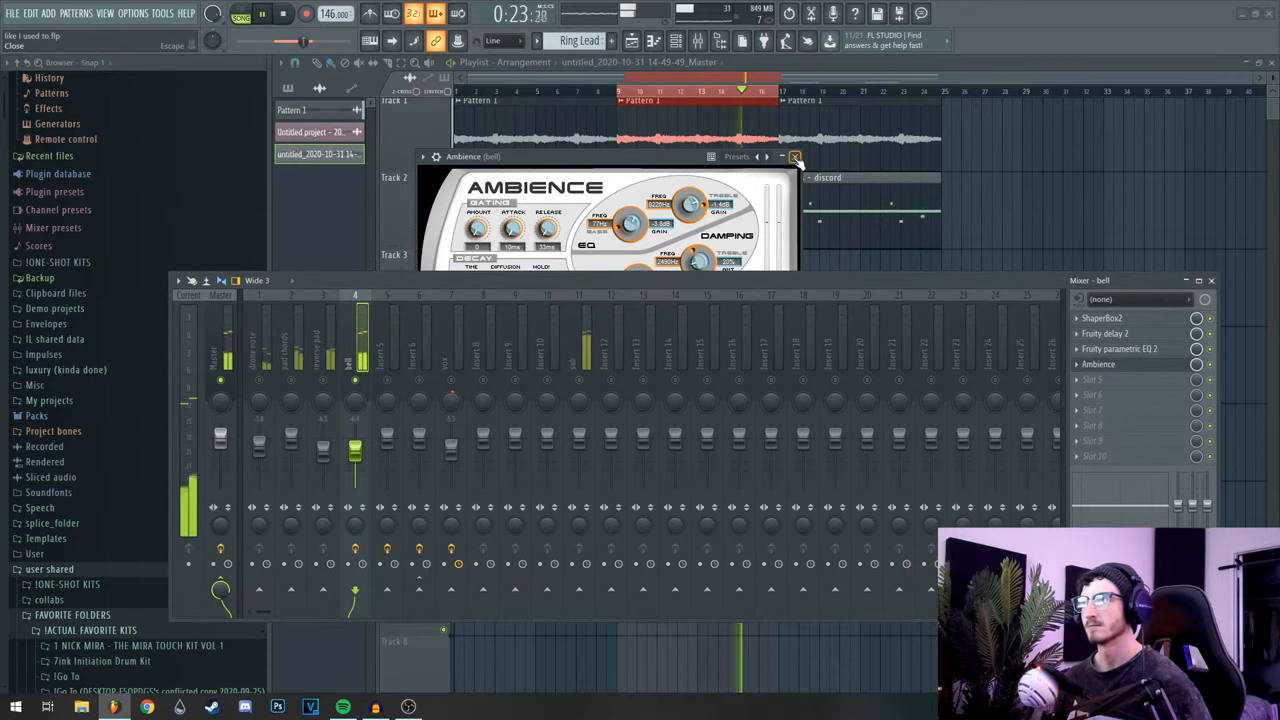
- Show ShaperBox 2's volume shaper on the track, then dismiss the plugin window
{"action": "left_click", "coordinate": [794, 156]}
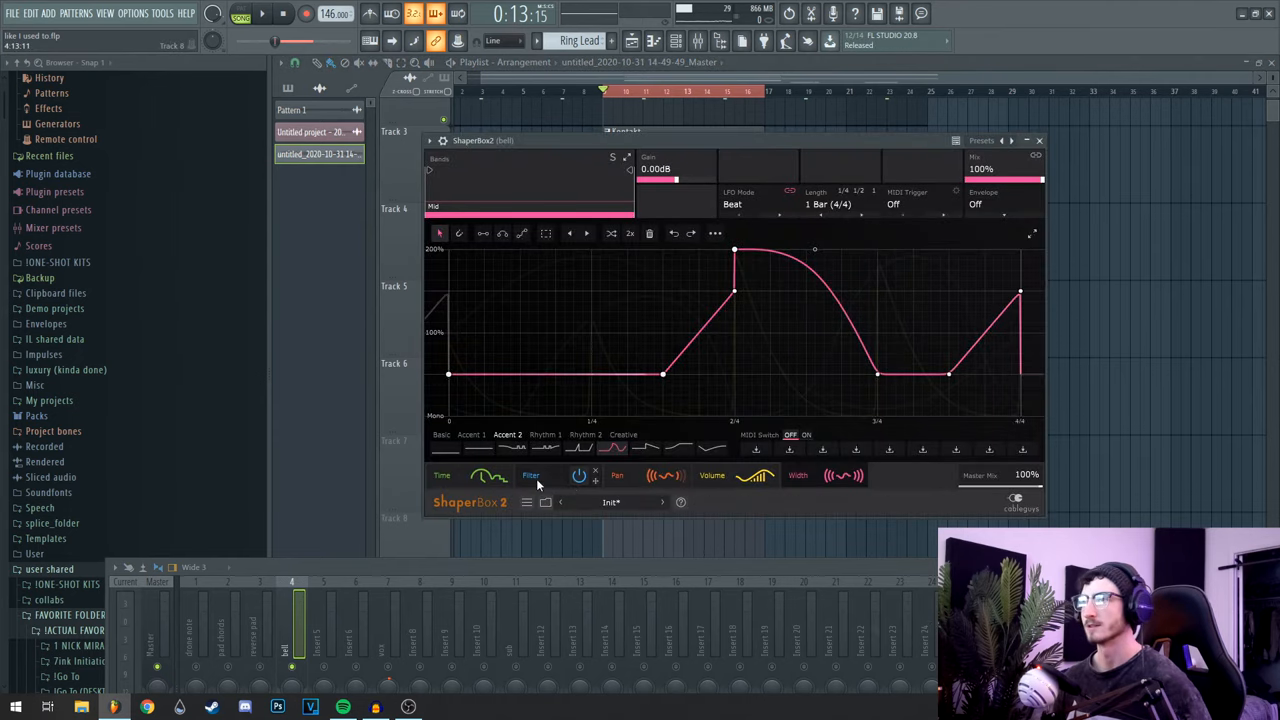
{"action": "left_click", "coordinate": [1038, 140]}
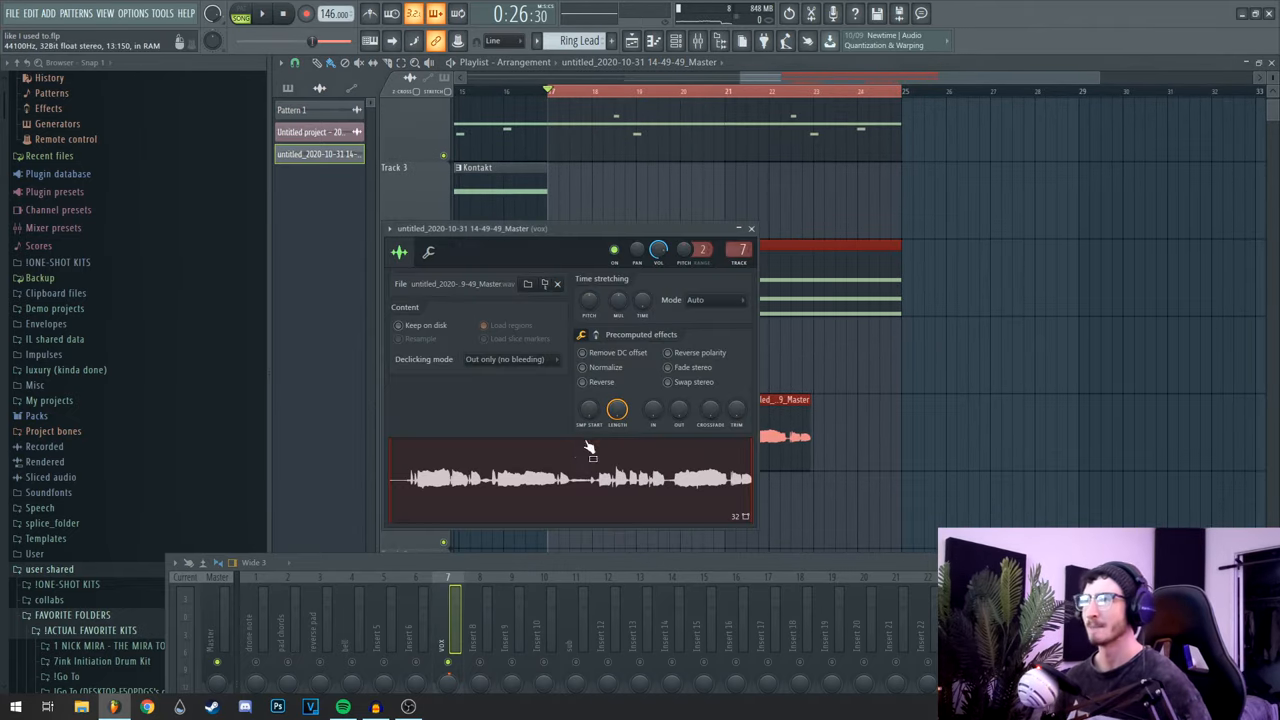
- Close the rendered master sample's settings, leaving the playlist clips on Track 6
{"action": "left_click", "coordinate": [752, 228]}
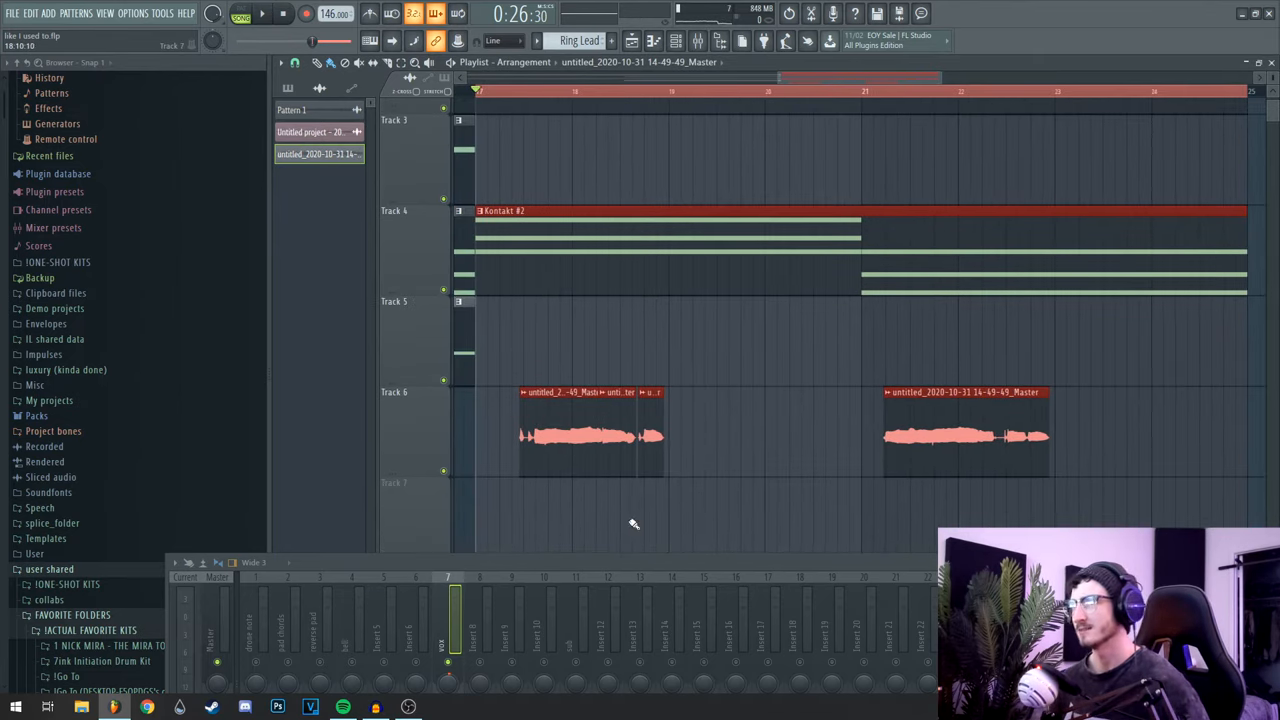
{"action": "scroll", "scroll_direction": "down", "scroll_amount": 3}
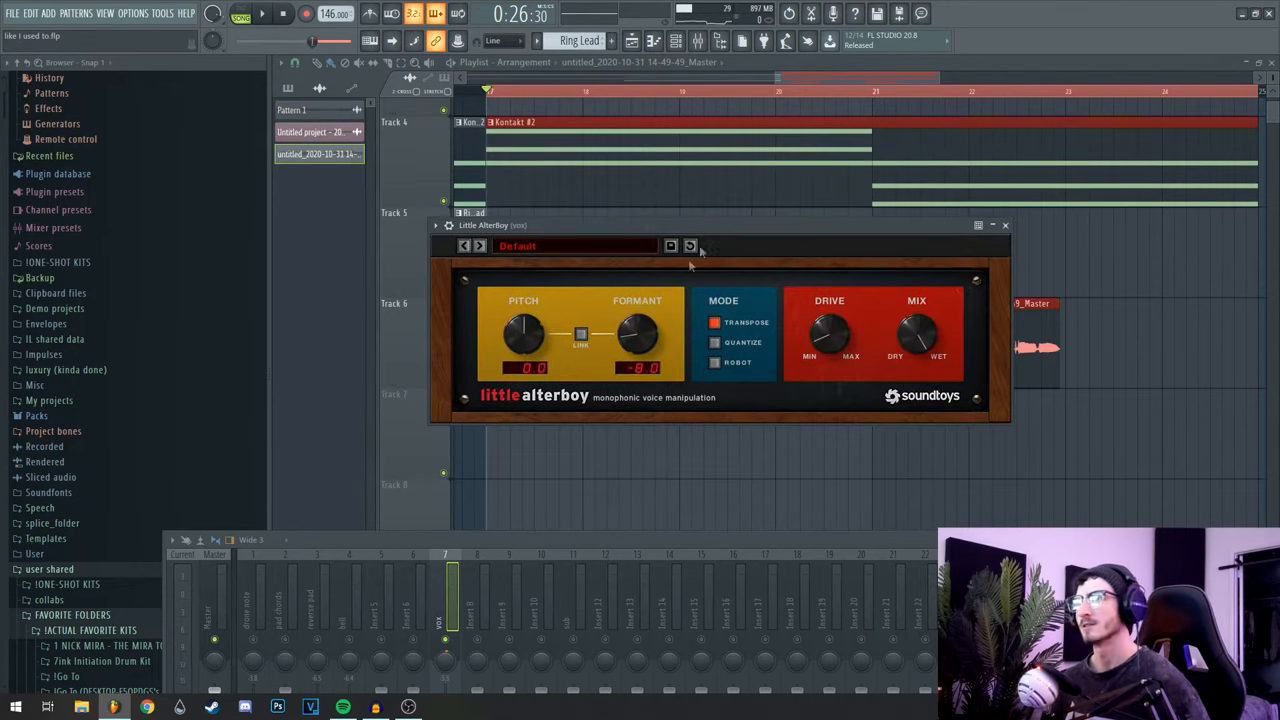
{"action": "mouse_move", "coordinate": [636, 336]}
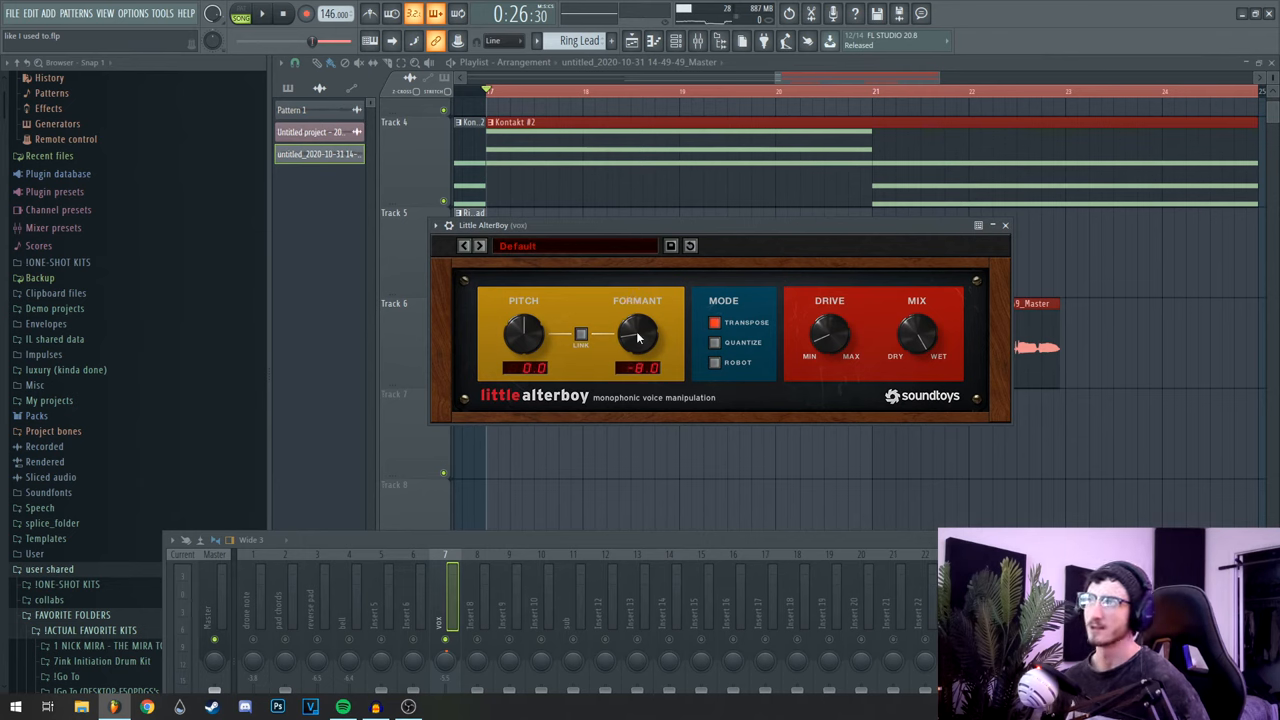
{"action": "mouse_move", "coordinate": [984, 270]}
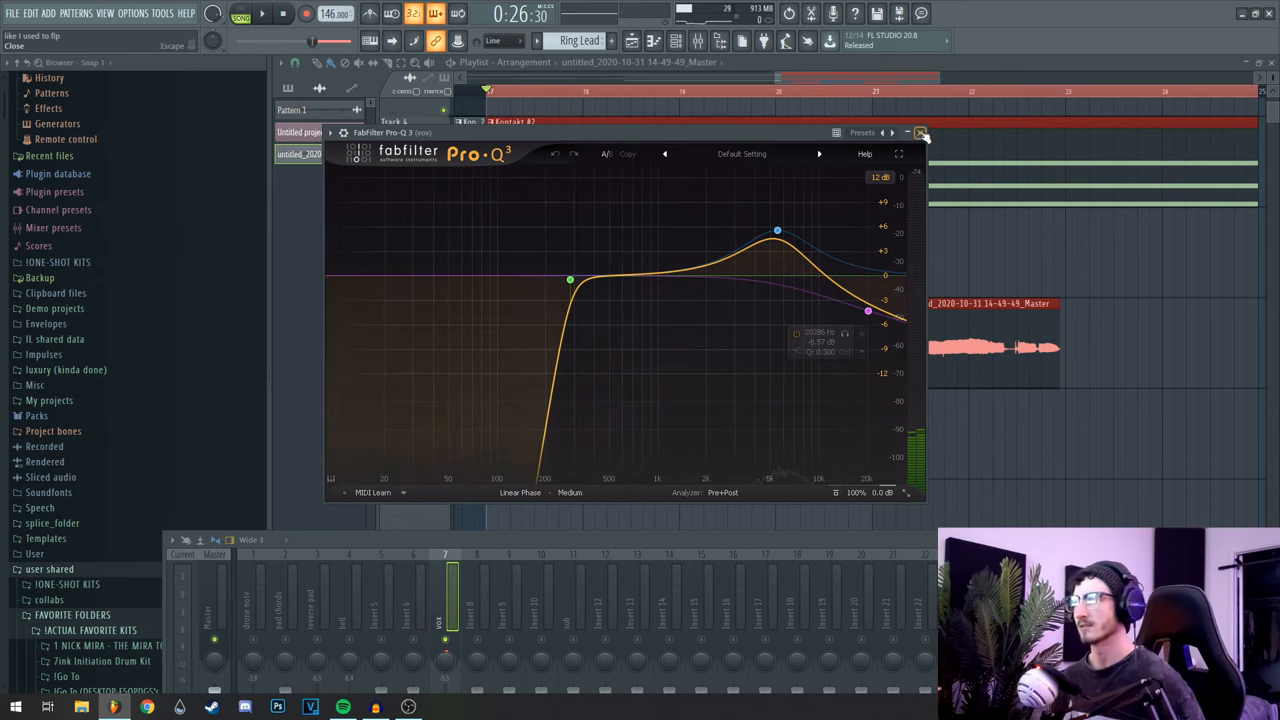
- Show Valhalla VintageVerb's Concert Hall 4-second decay on the vocal, then move to the next slot
{"action": "left_click", "coordinate": [920, 132]}
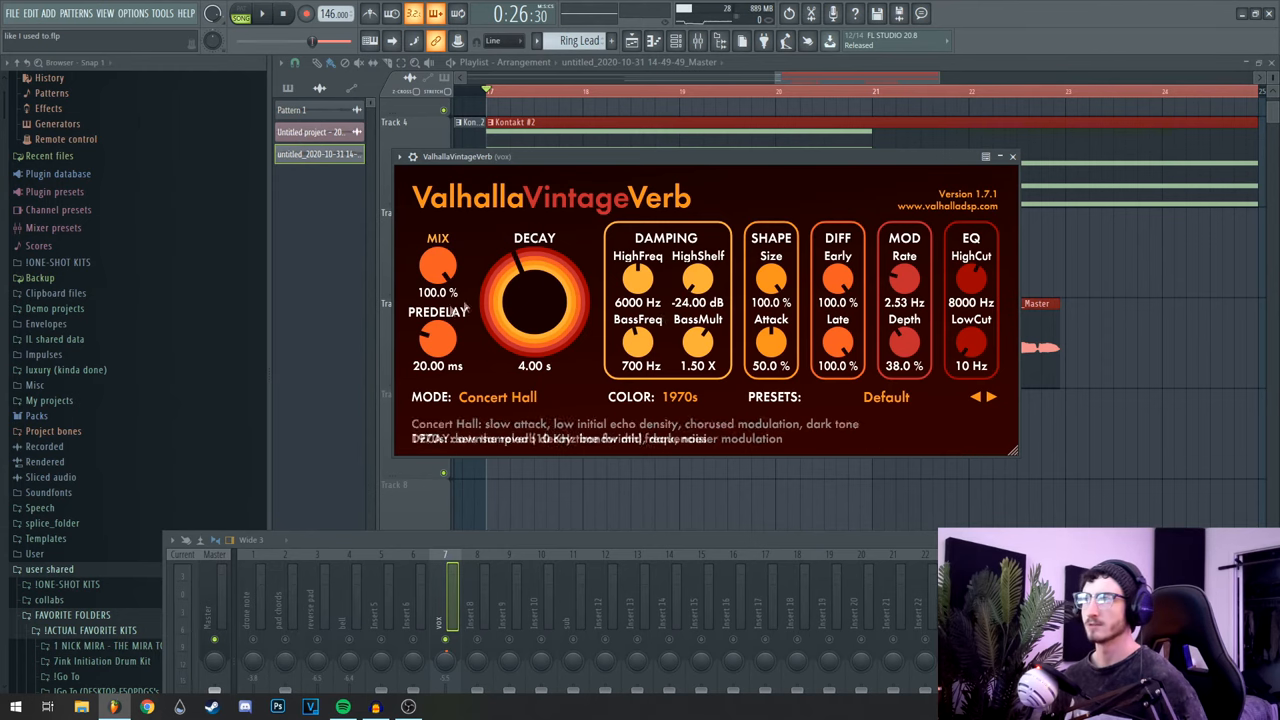
{"action": "left_click", "coordinate": [1012, 156]}
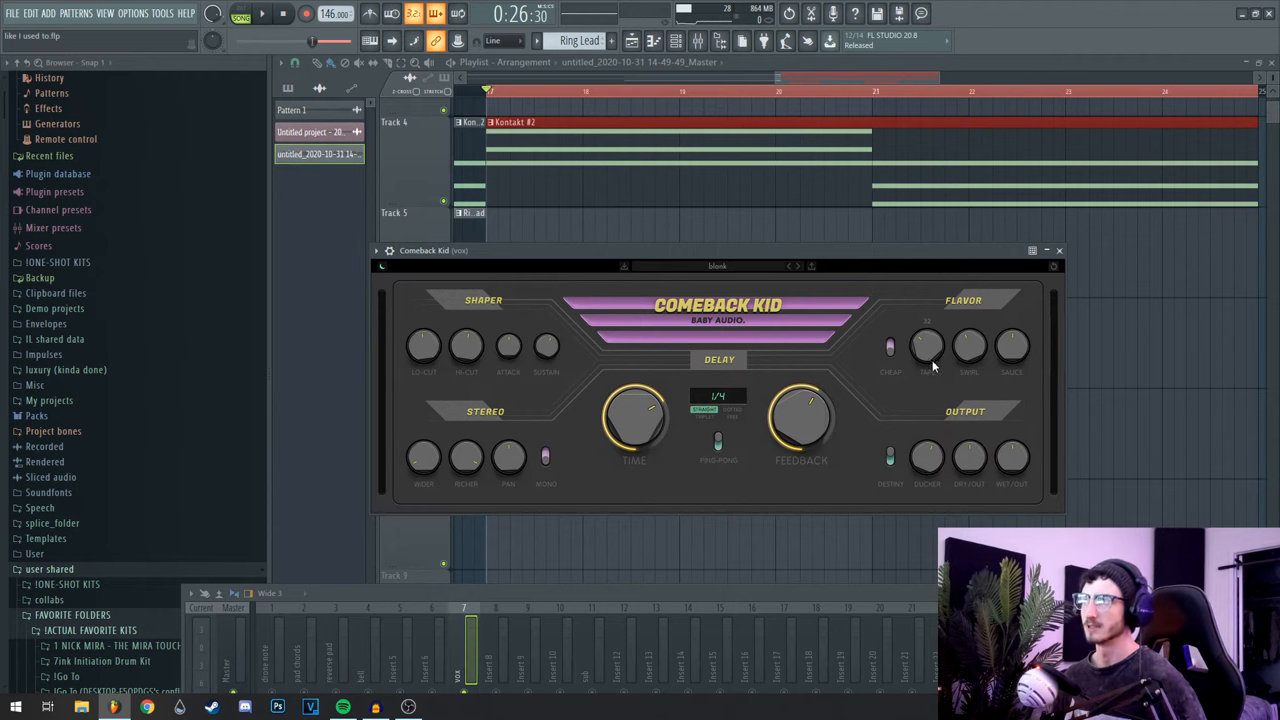
{"action": "mouse_move", "coordinate": [1012, 402]}
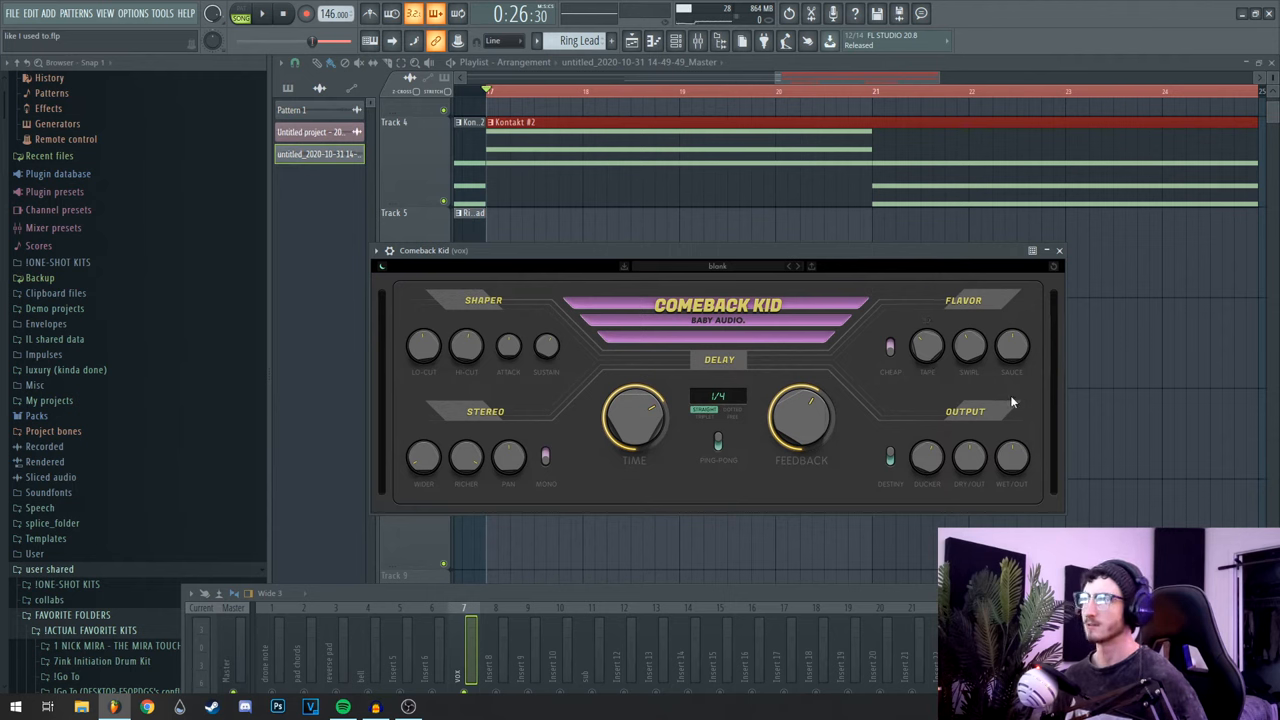
{"action": "mouse_move", "coordinate": [924, 410]}
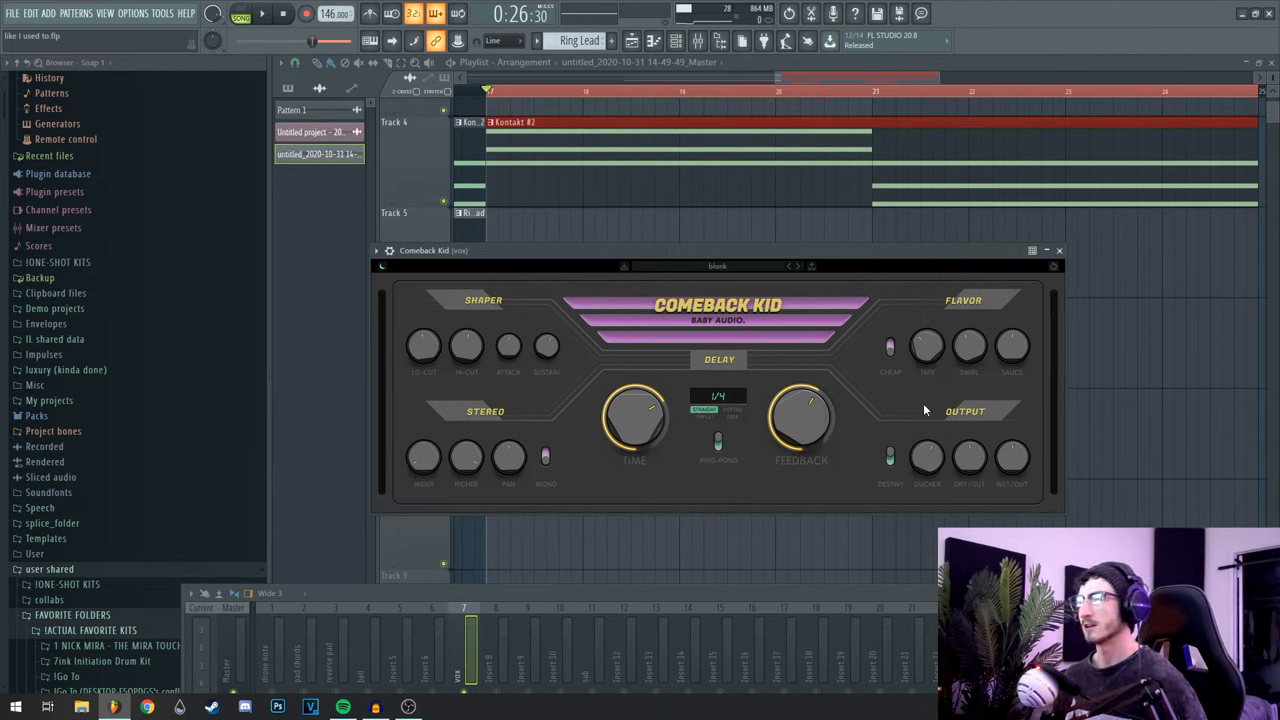
- Lower Comeback Kid to reveal the vocal clips, raise it back, then close it
{"action": "left_click_drag", "start_coordinate": [716, 266], "coordinate": [724, 362]}
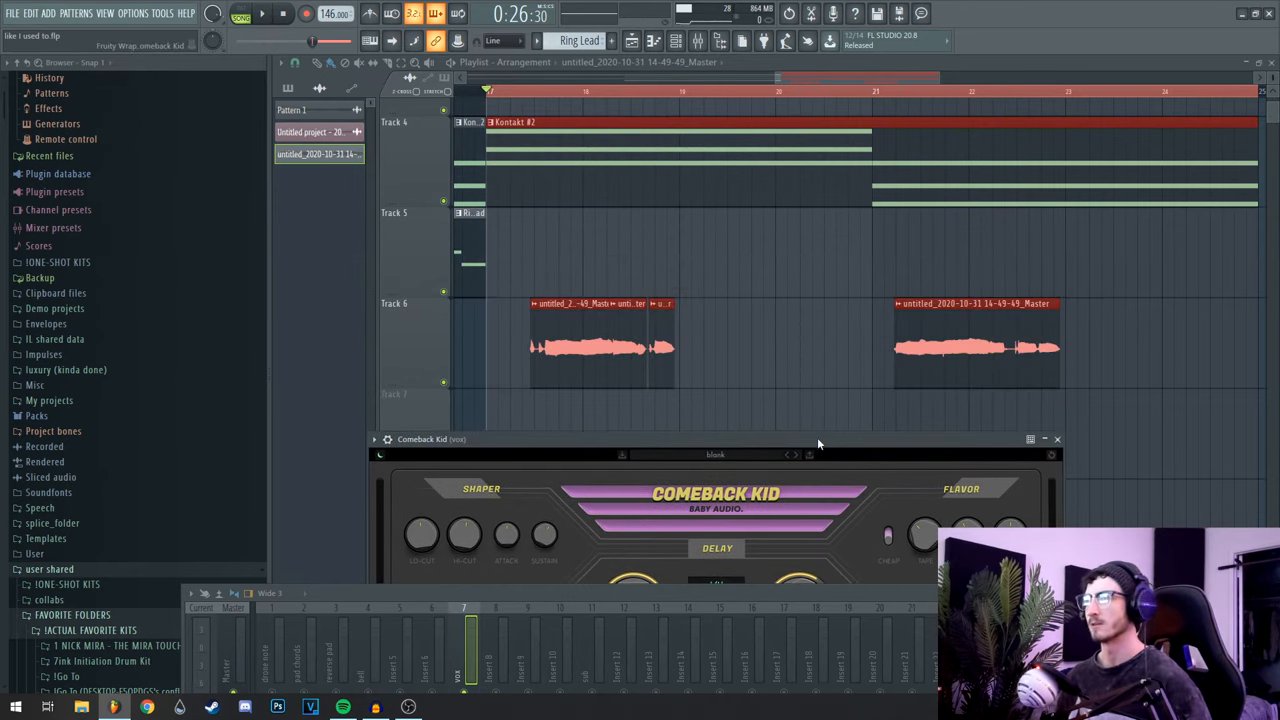
{"action": "left_click_drag", "start_coordinate": [716, 440], "coordinate": [780, 258]}
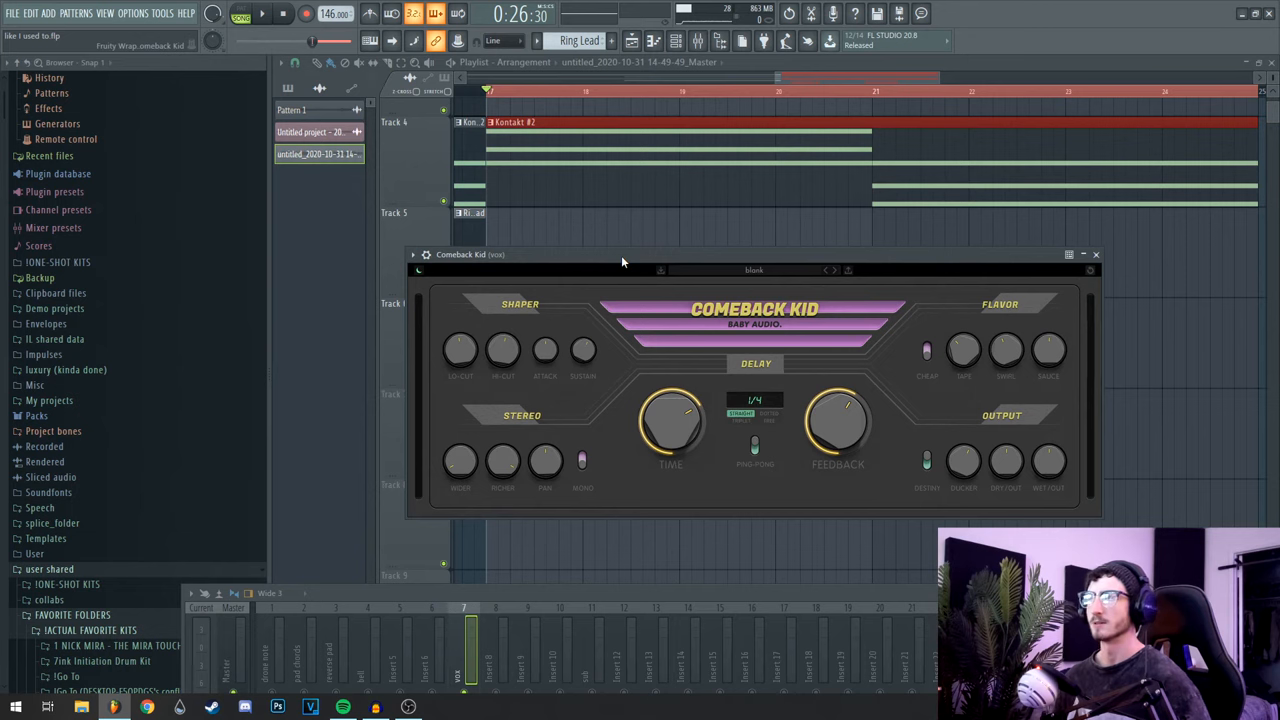
{"action": "left_click", "coordinate": [1096, 254]}
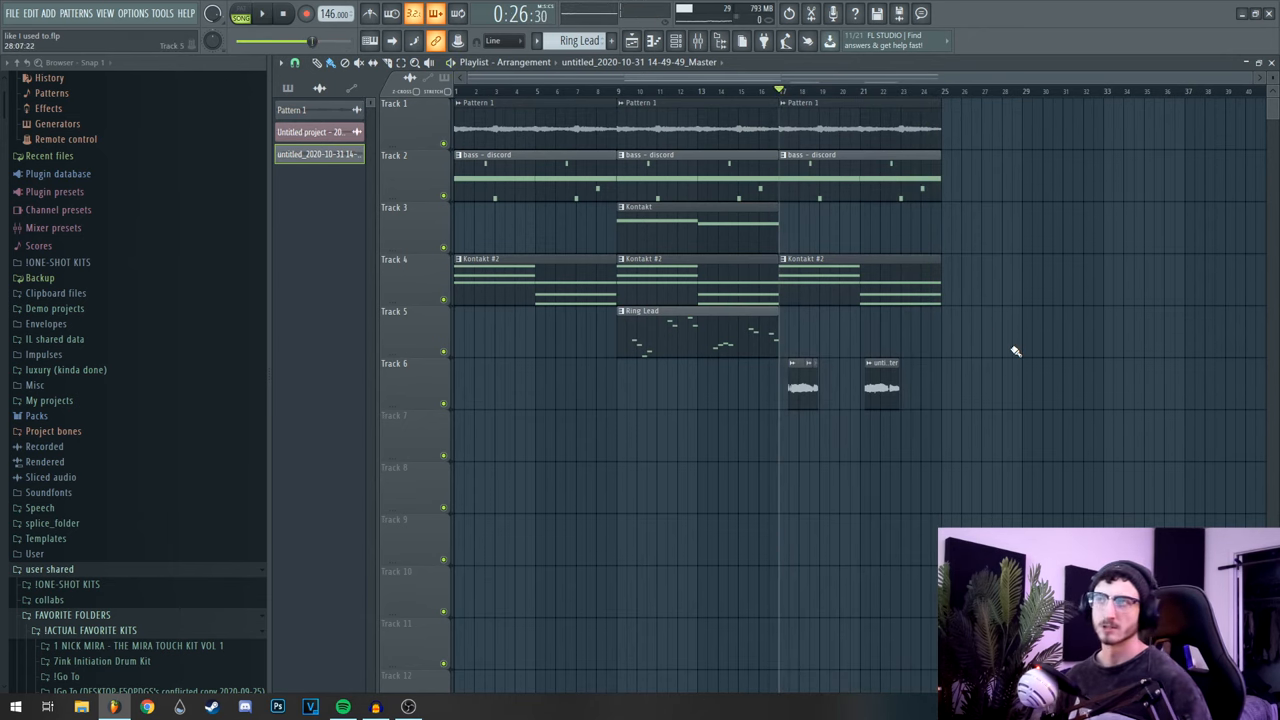
- Zoom the Playlist out to show all six tracks of the arrangement
{"action": "scroll", "scroll_direction": "down", "scroll_amount": 3}
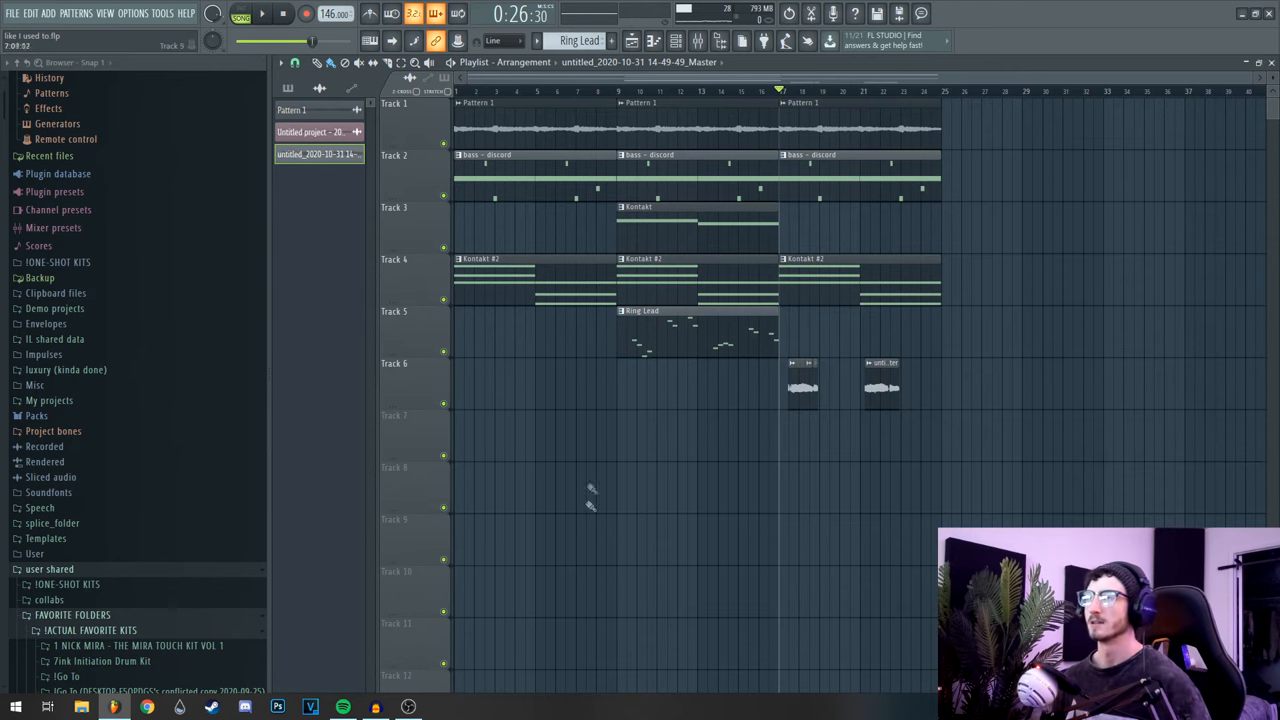
{"action": "mouse_move", "coordinate": [624, 412]}
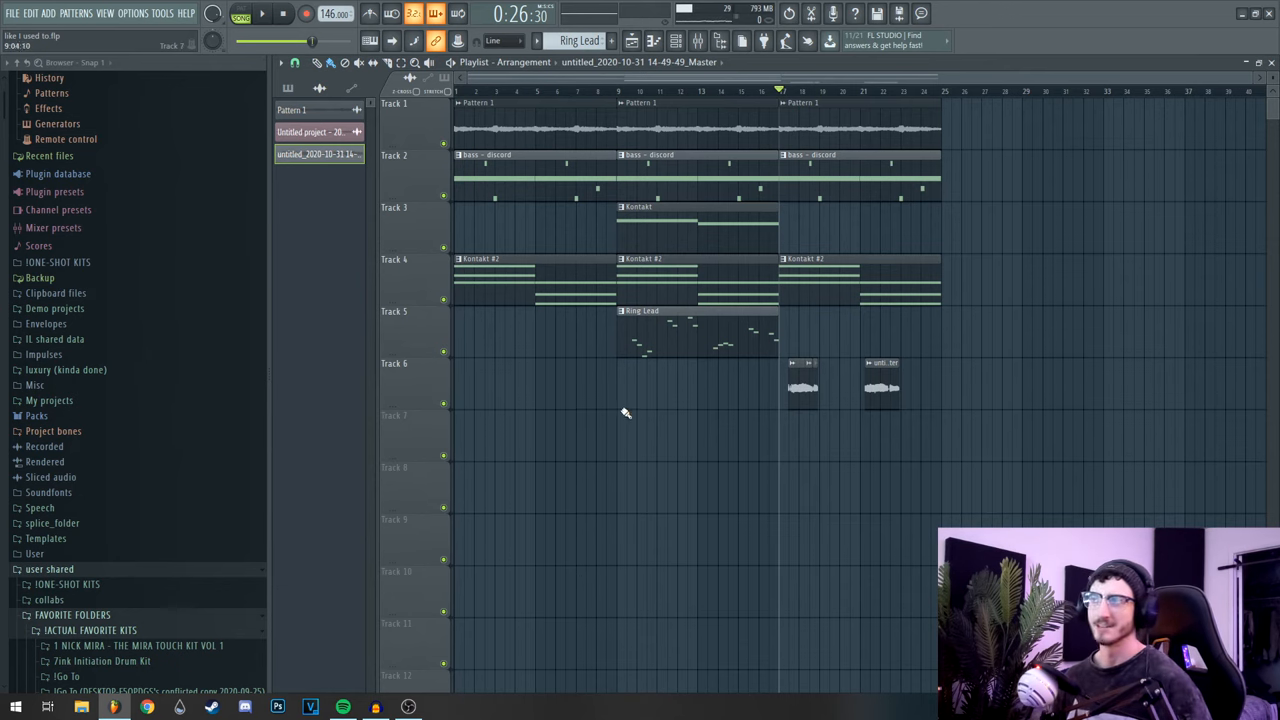